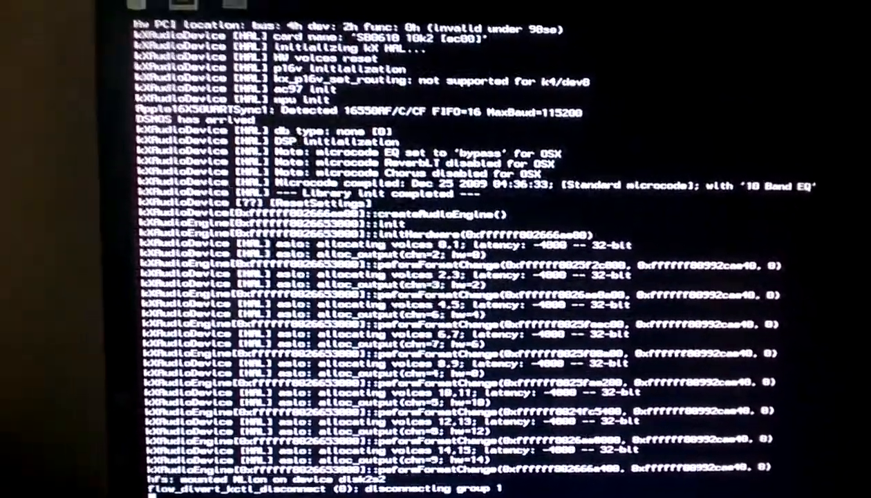
Let the verbose boot finish until the Mavericks Finder desktop appears
scroll("down", 3)
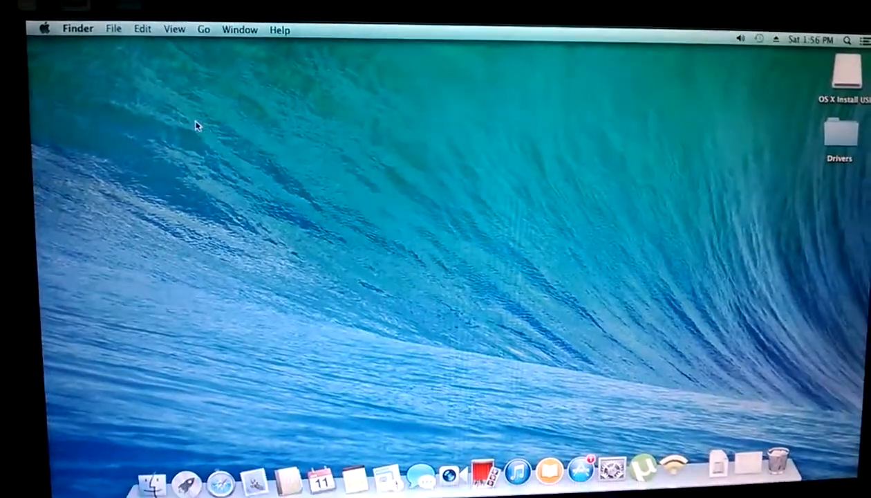
Show About This Mac's More Info overview: OS X 10.9, Core 2 Duo, 4 GB, GeForce 210, Late 2009
left_click(44, 29)
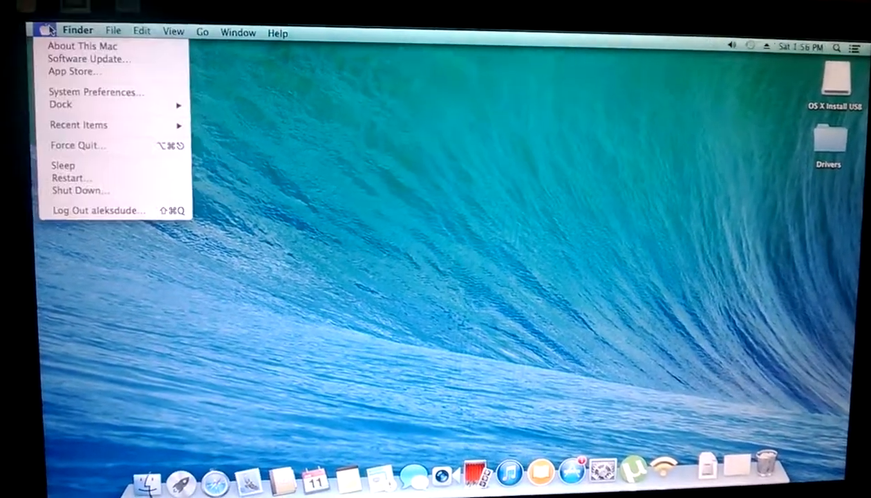
left_click(83, 45)
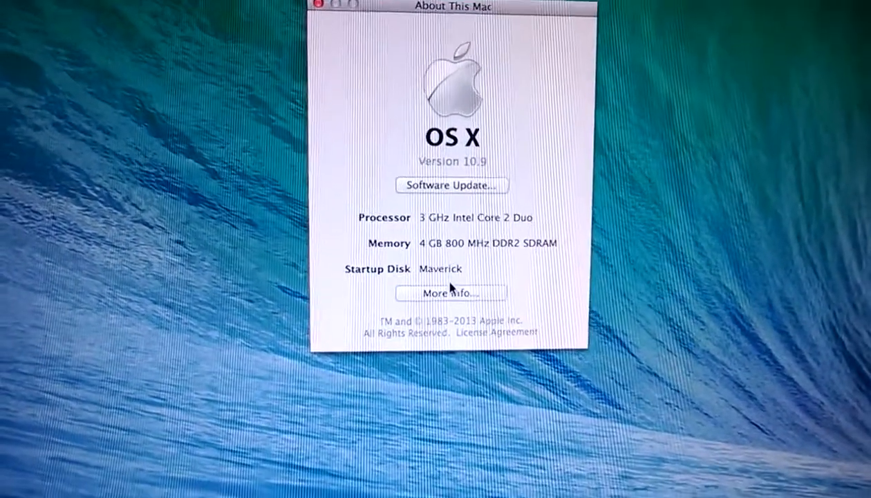
left_click(451, 293)
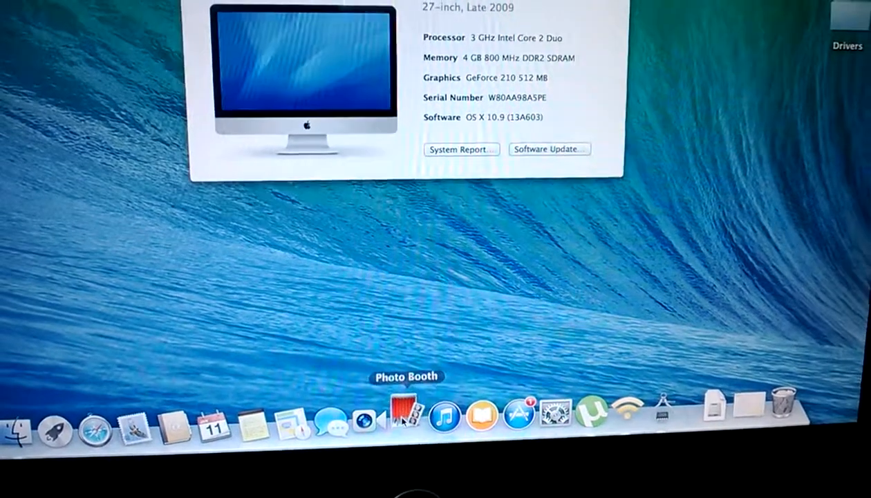
left_click(401, 417)
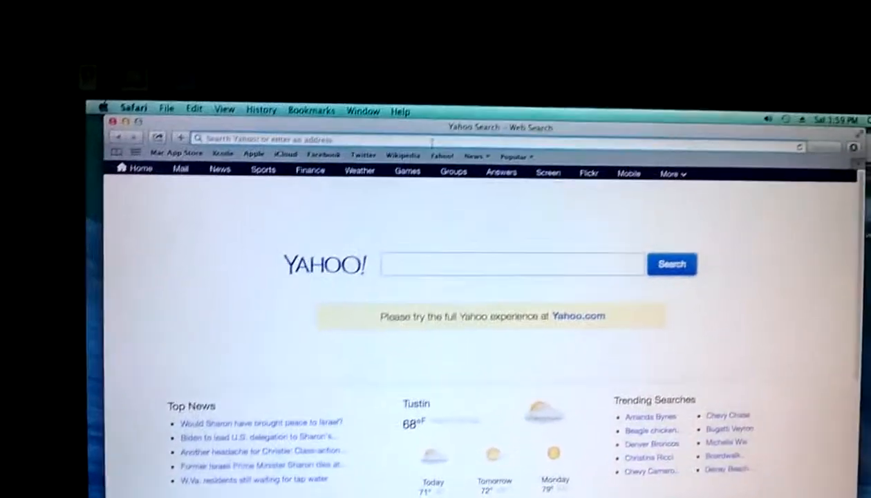
Search 'youtu' from the address bar and open YouTube from the results
type("yout")
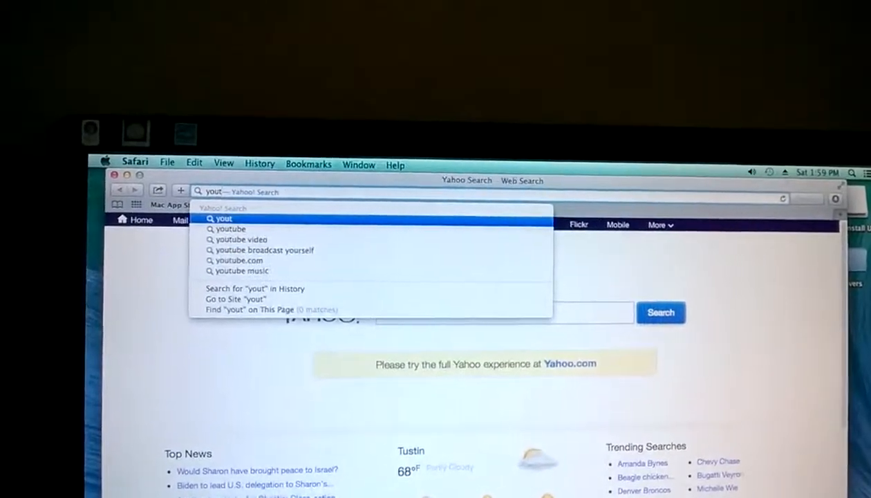
type("ube")
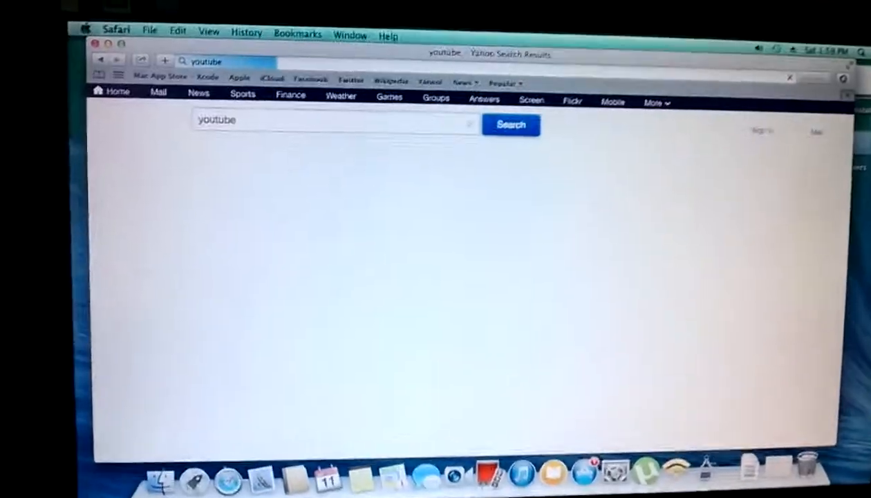
left_click(510, 124)
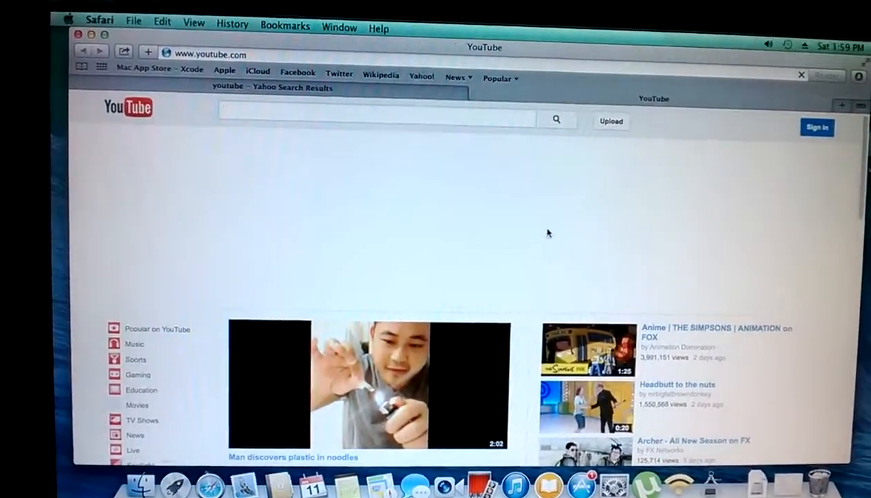
Scroll the YouTube home page through its popular and sports video listings
scroll("down", 3)
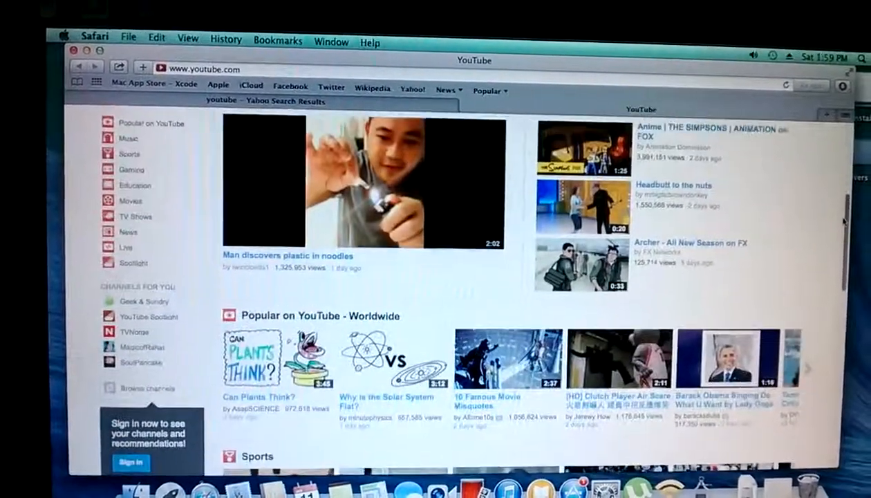
scroll("down", 3)
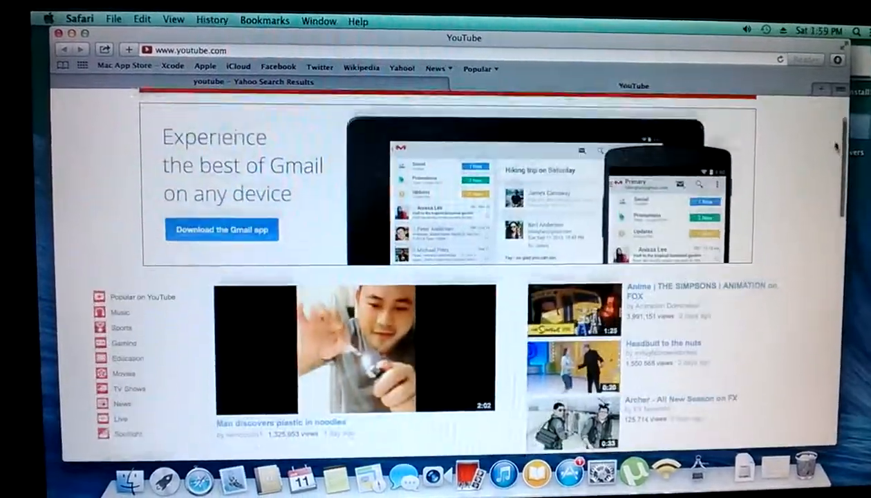
scroll("down", 3)
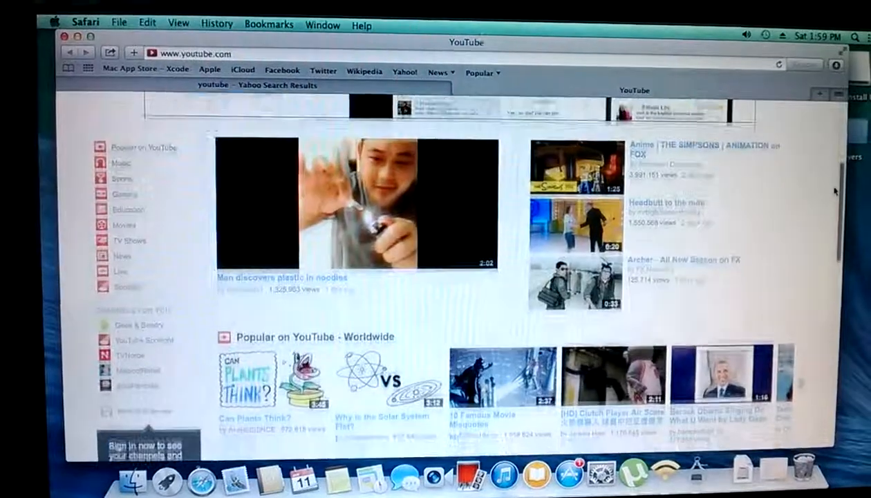
scroll("down", 3)
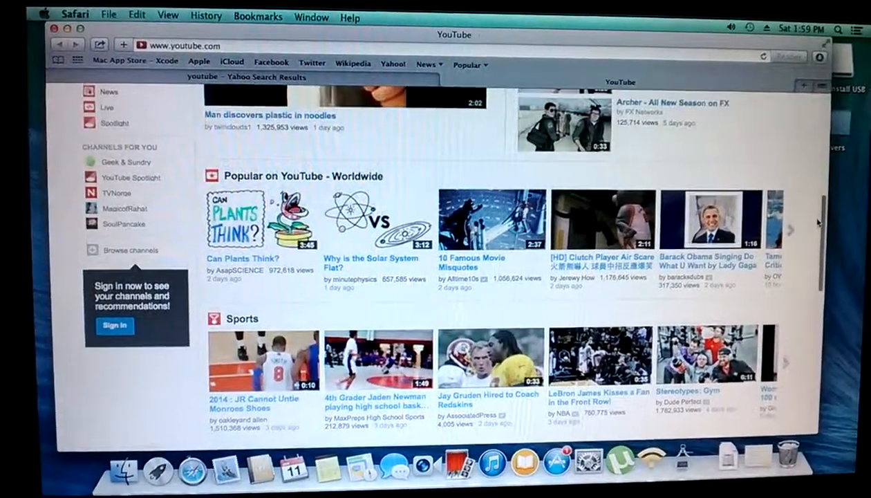
Try 'Why is the Solar System Flat?' and 'MAGNETS' videos, then follow the Get Flash Player link to Adobe
left_click(376, 218)
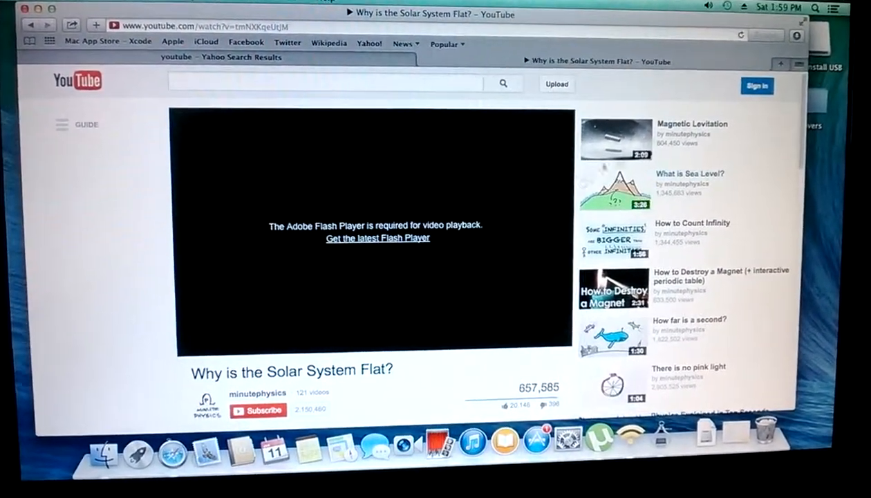
left_click(611, 138)
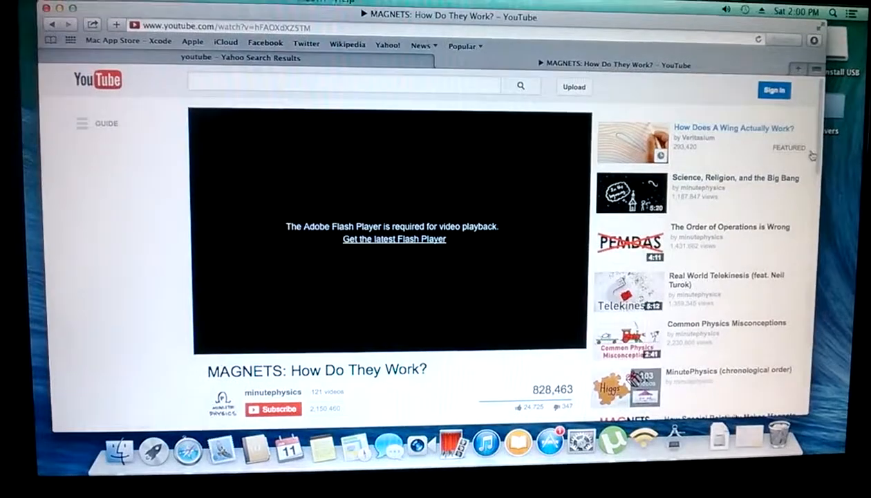
scroll("down", 3)
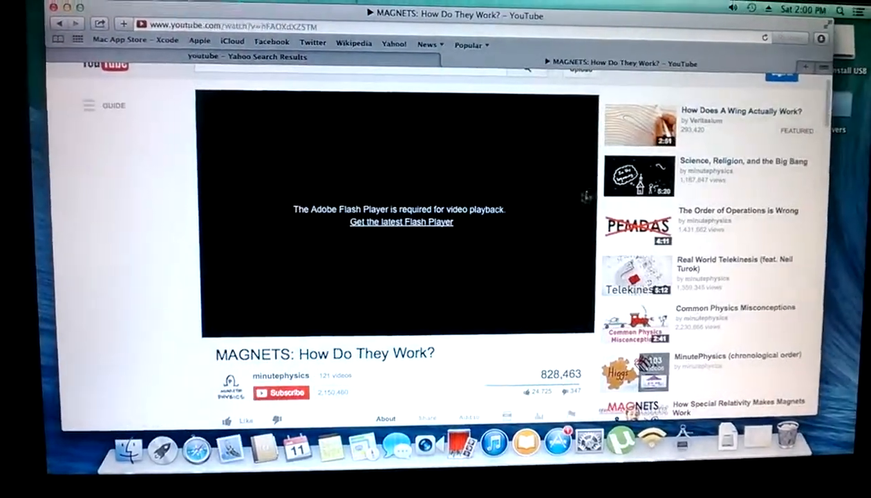
left_click(401, 221)
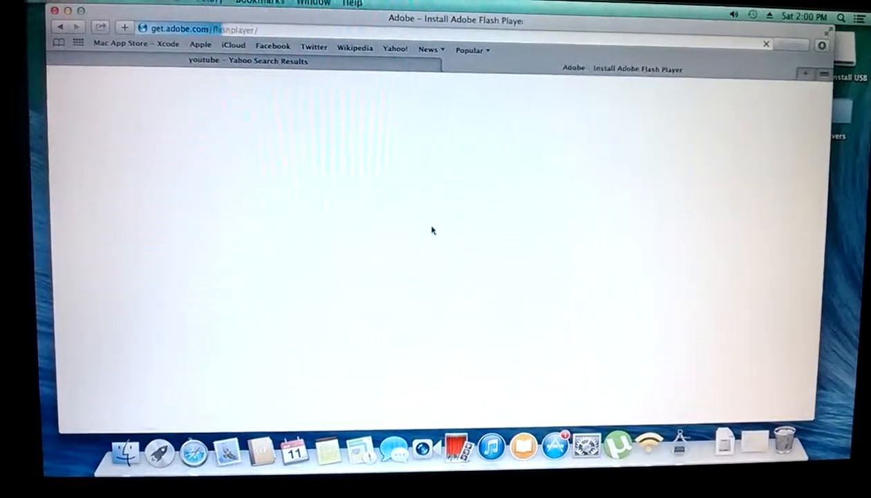